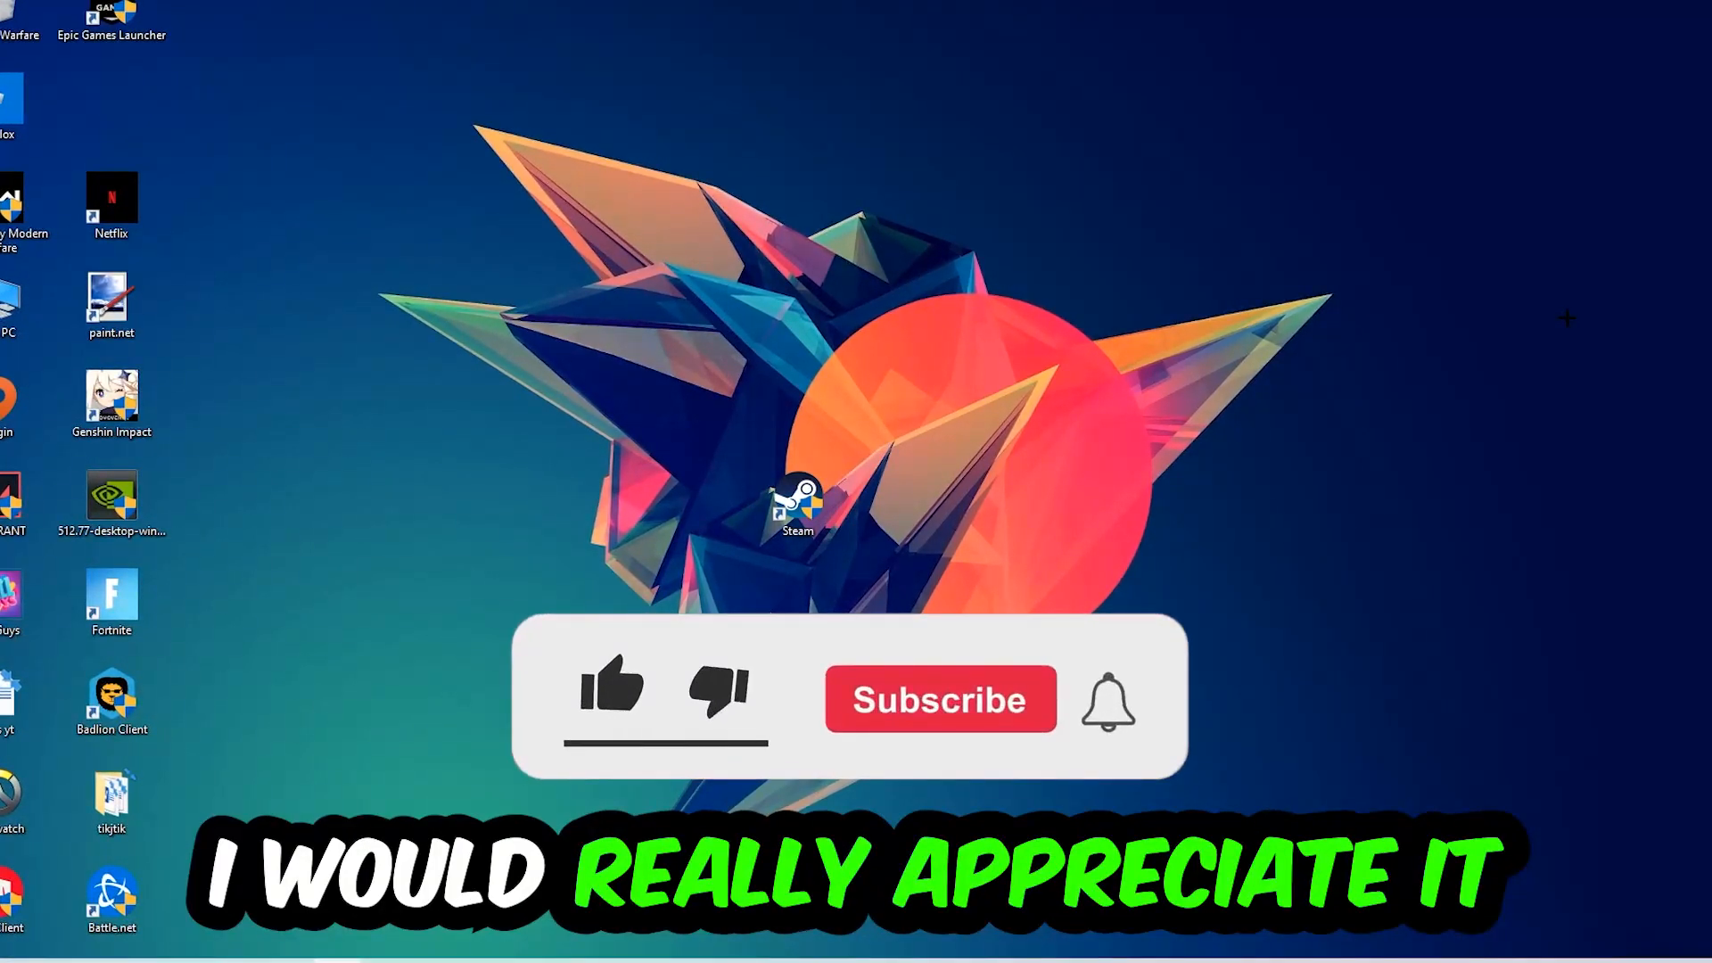
Launch a maximized Command Prompt from the Run dialog with cmd.
left_click(612, 694)
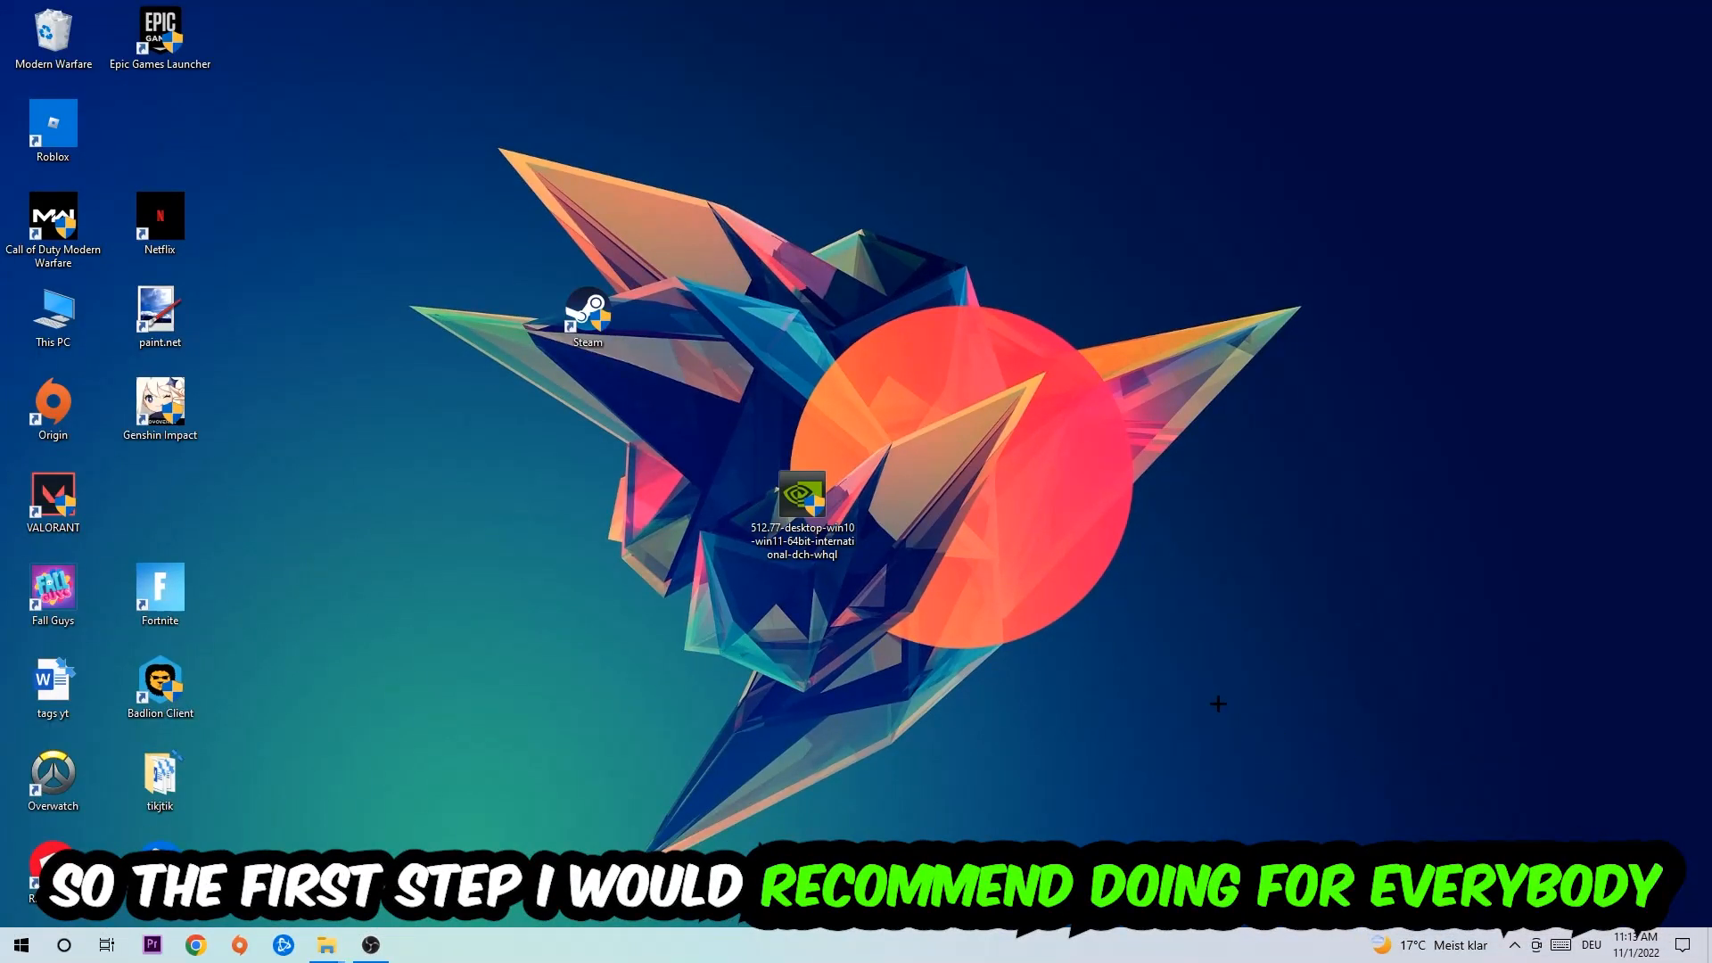
key("Win+r")
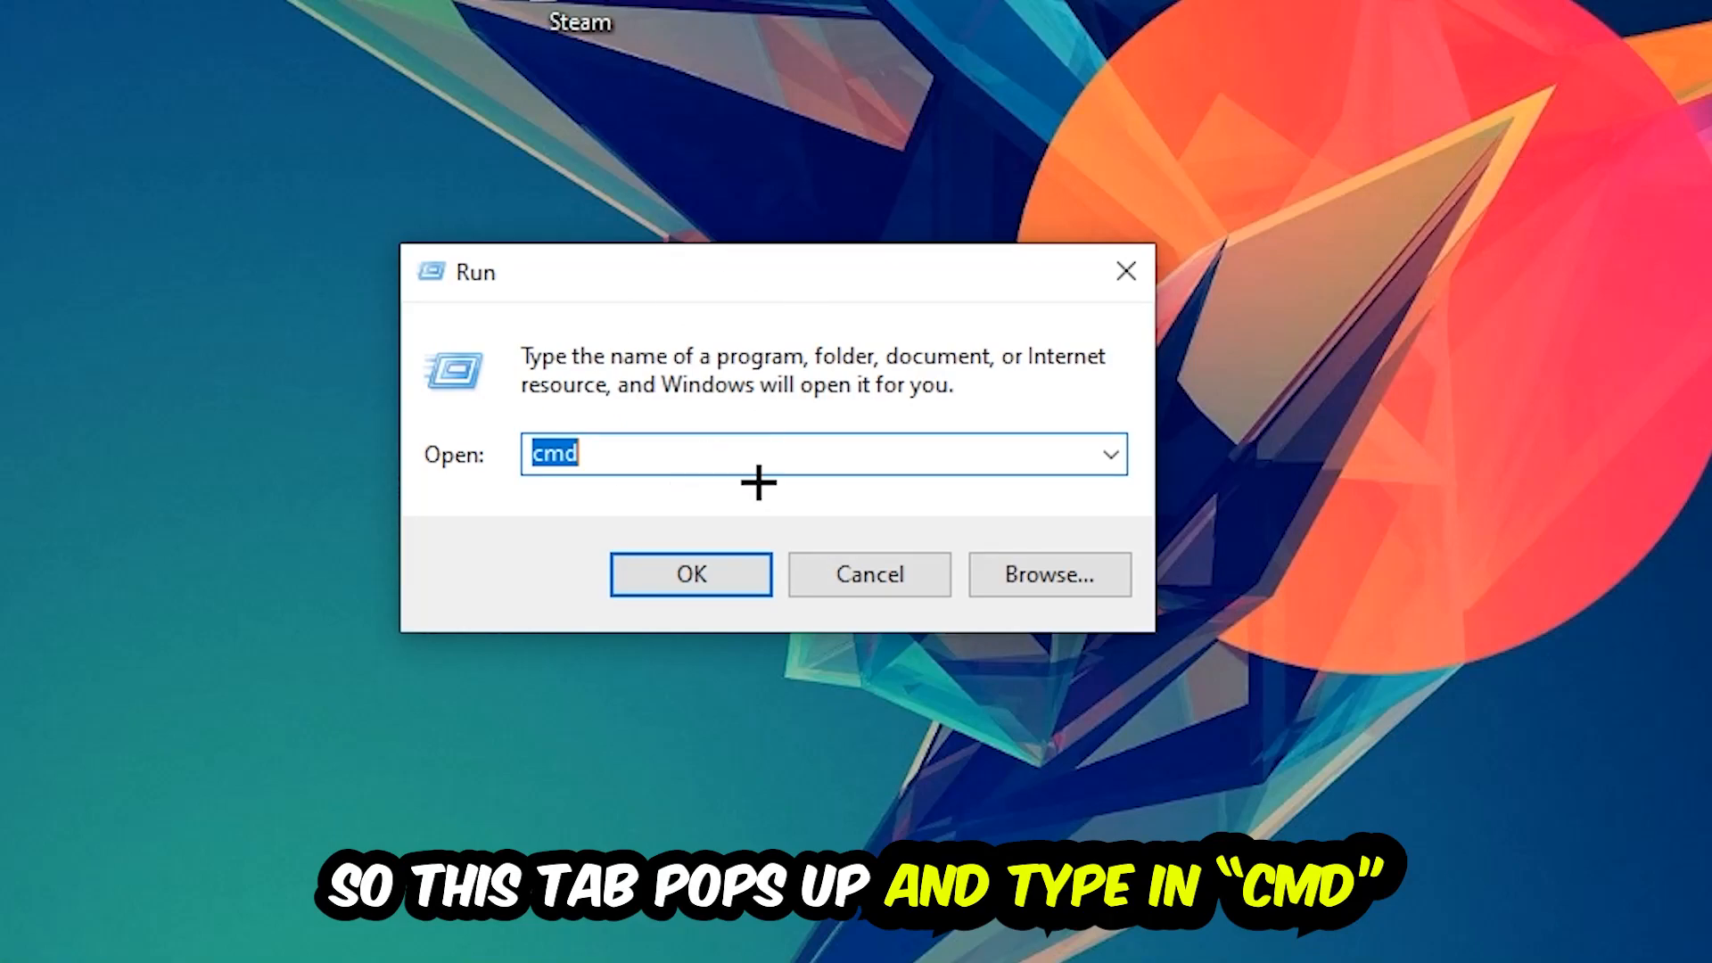
left_click(688, 573)
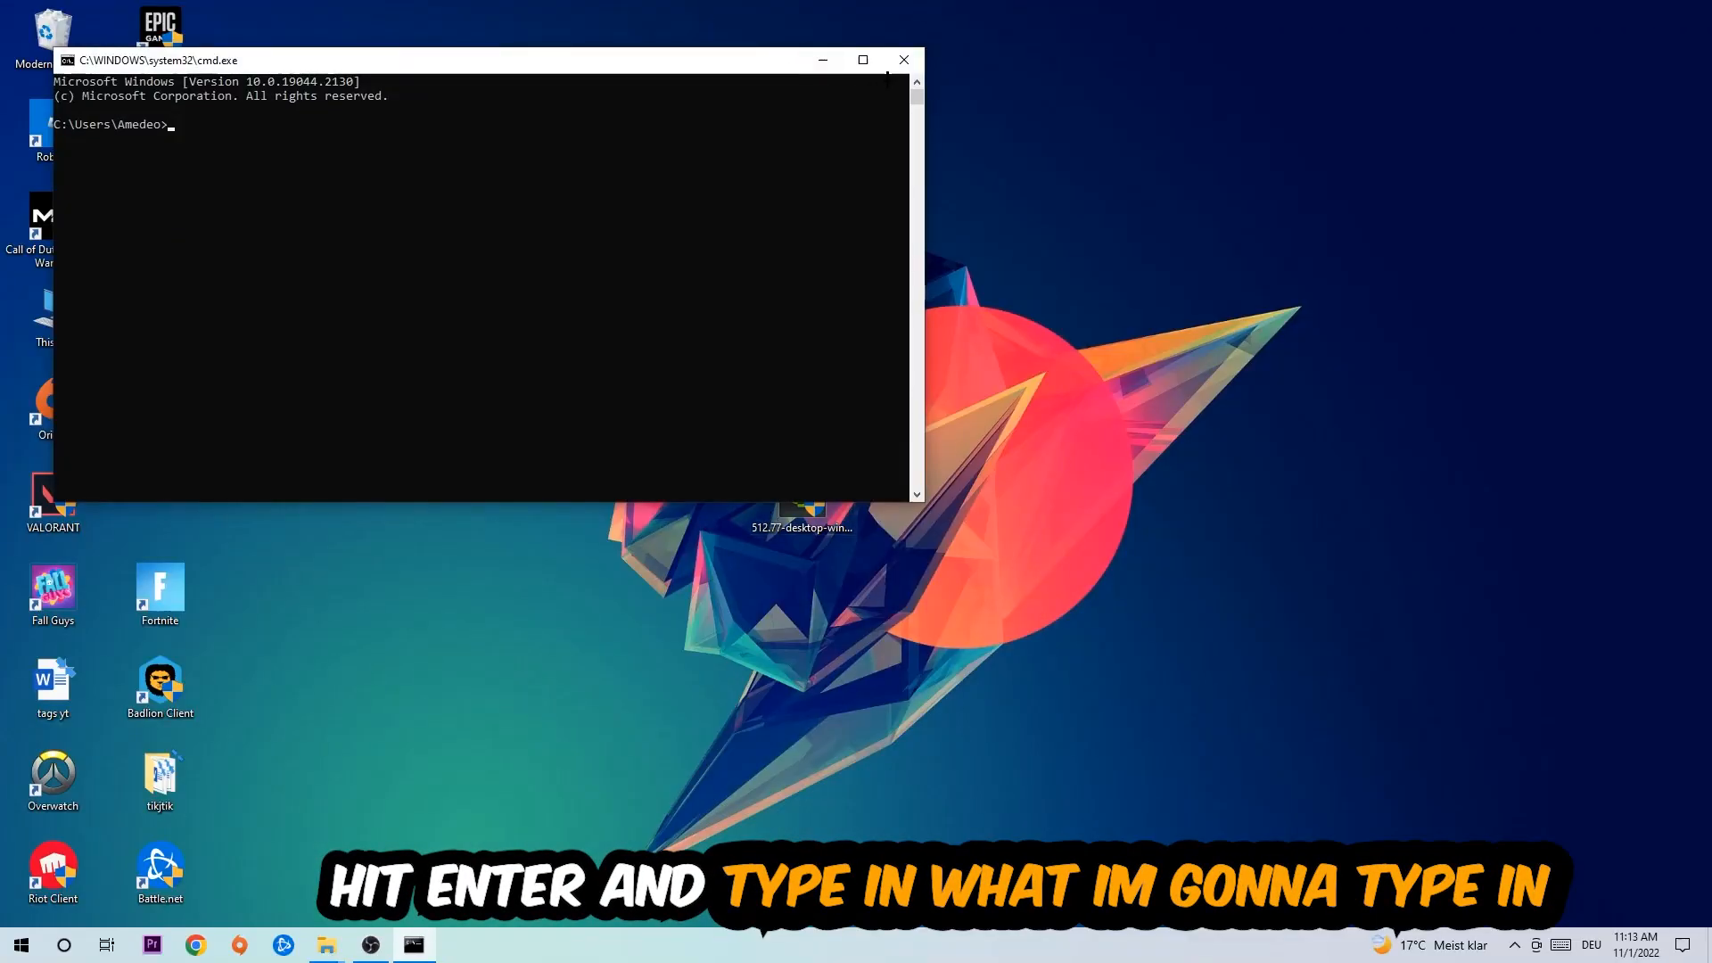
left_click(862, 60)
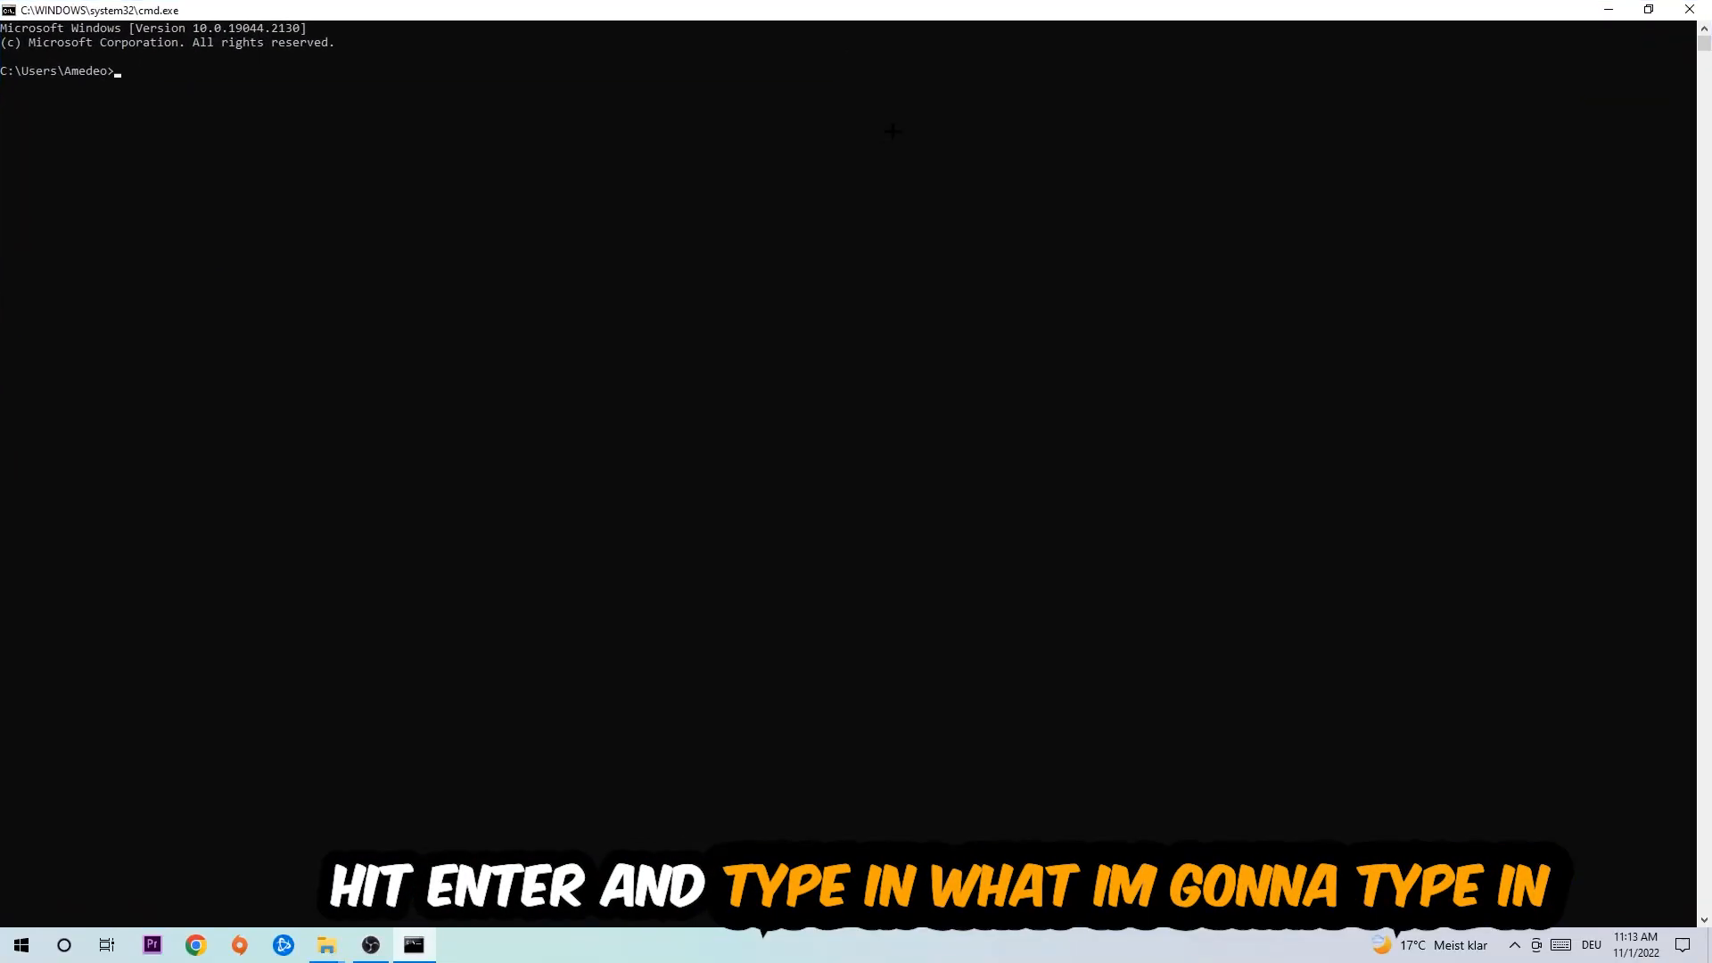
Run ipconfig /flushdns to clear the DNS resolver cache.
type("ipc")
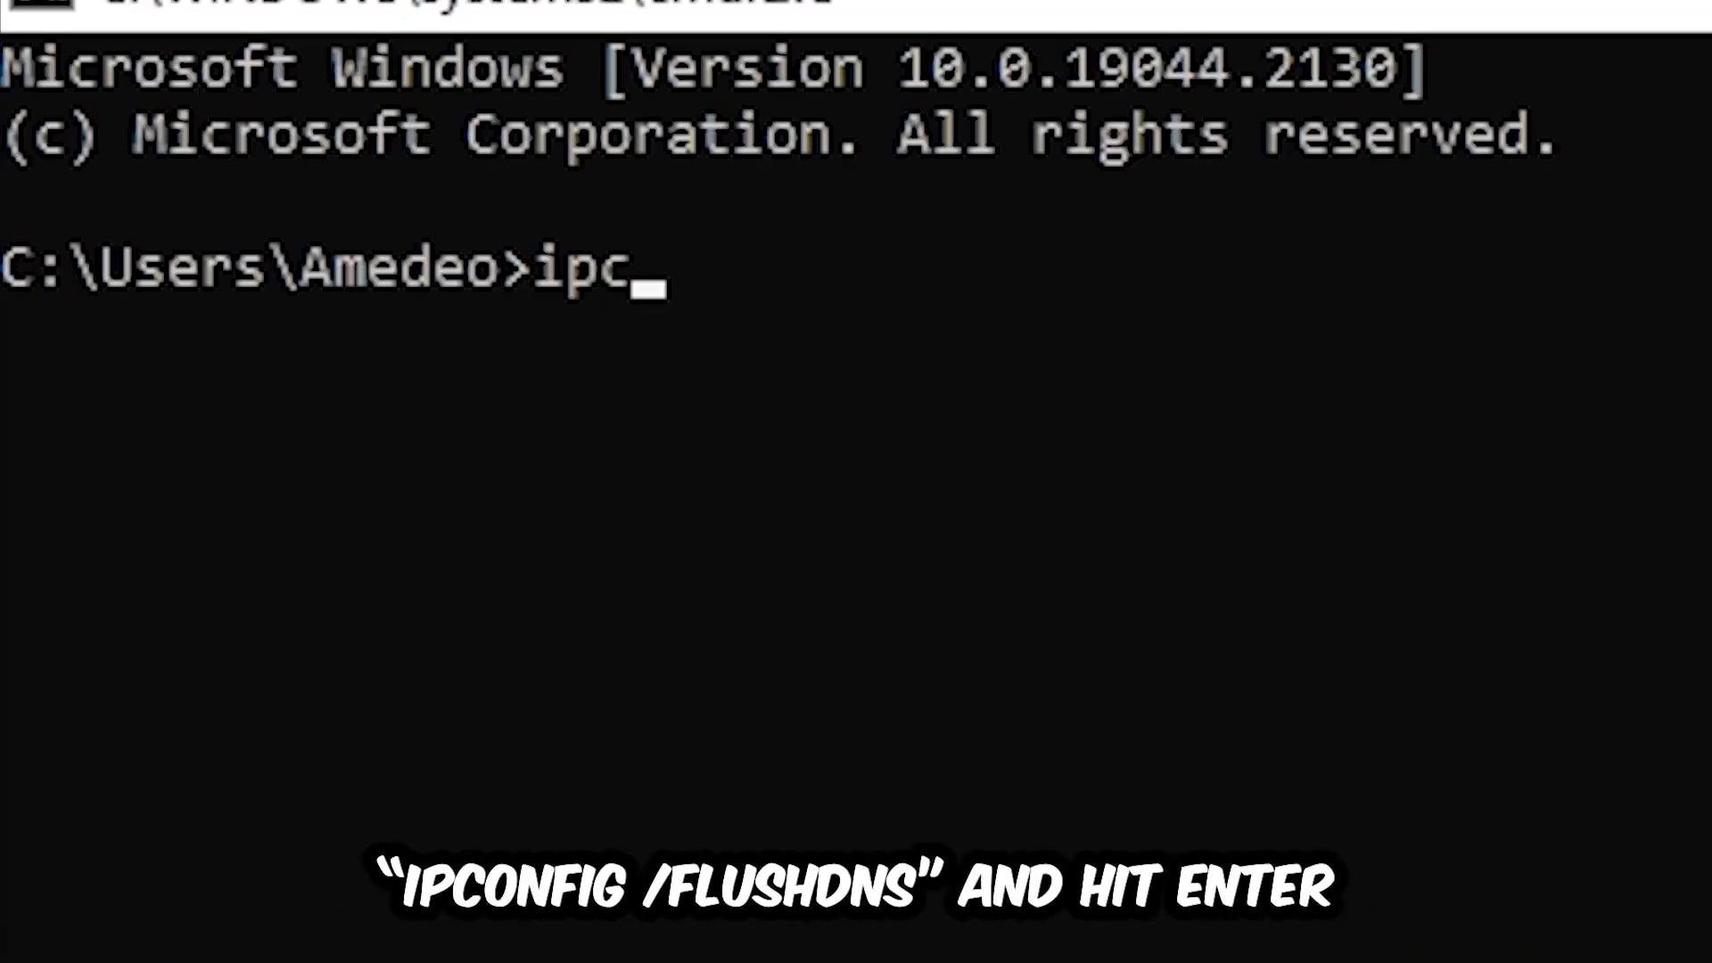
type("onfig")
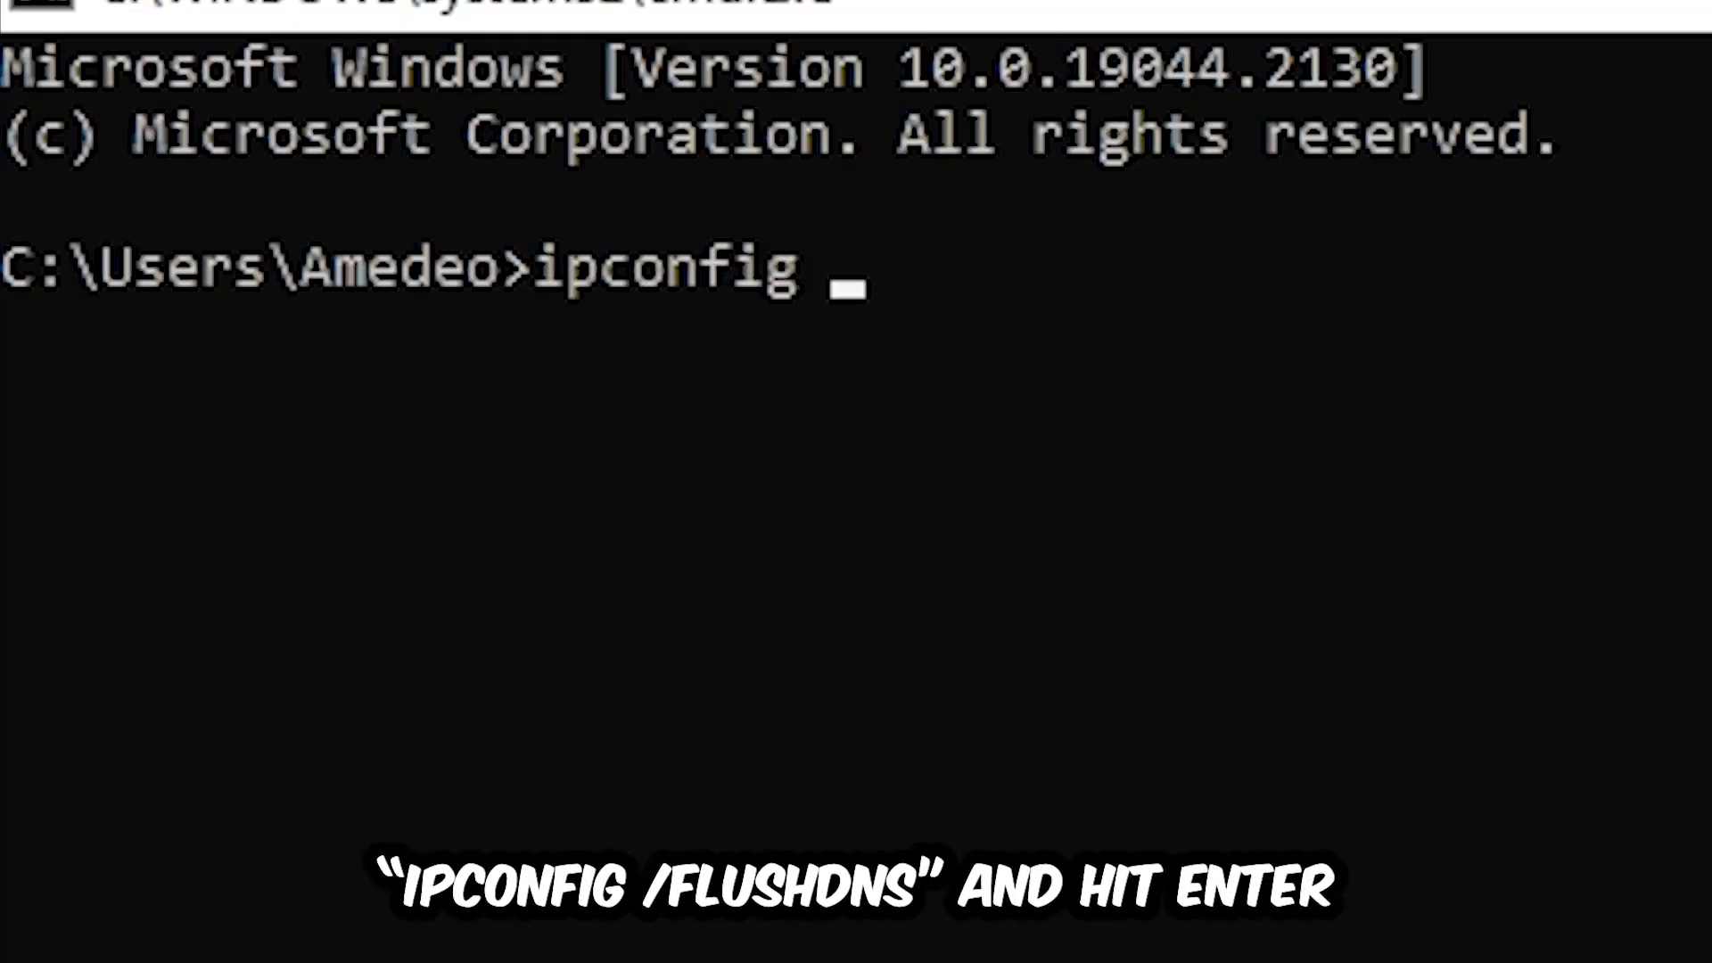
type("/flu")
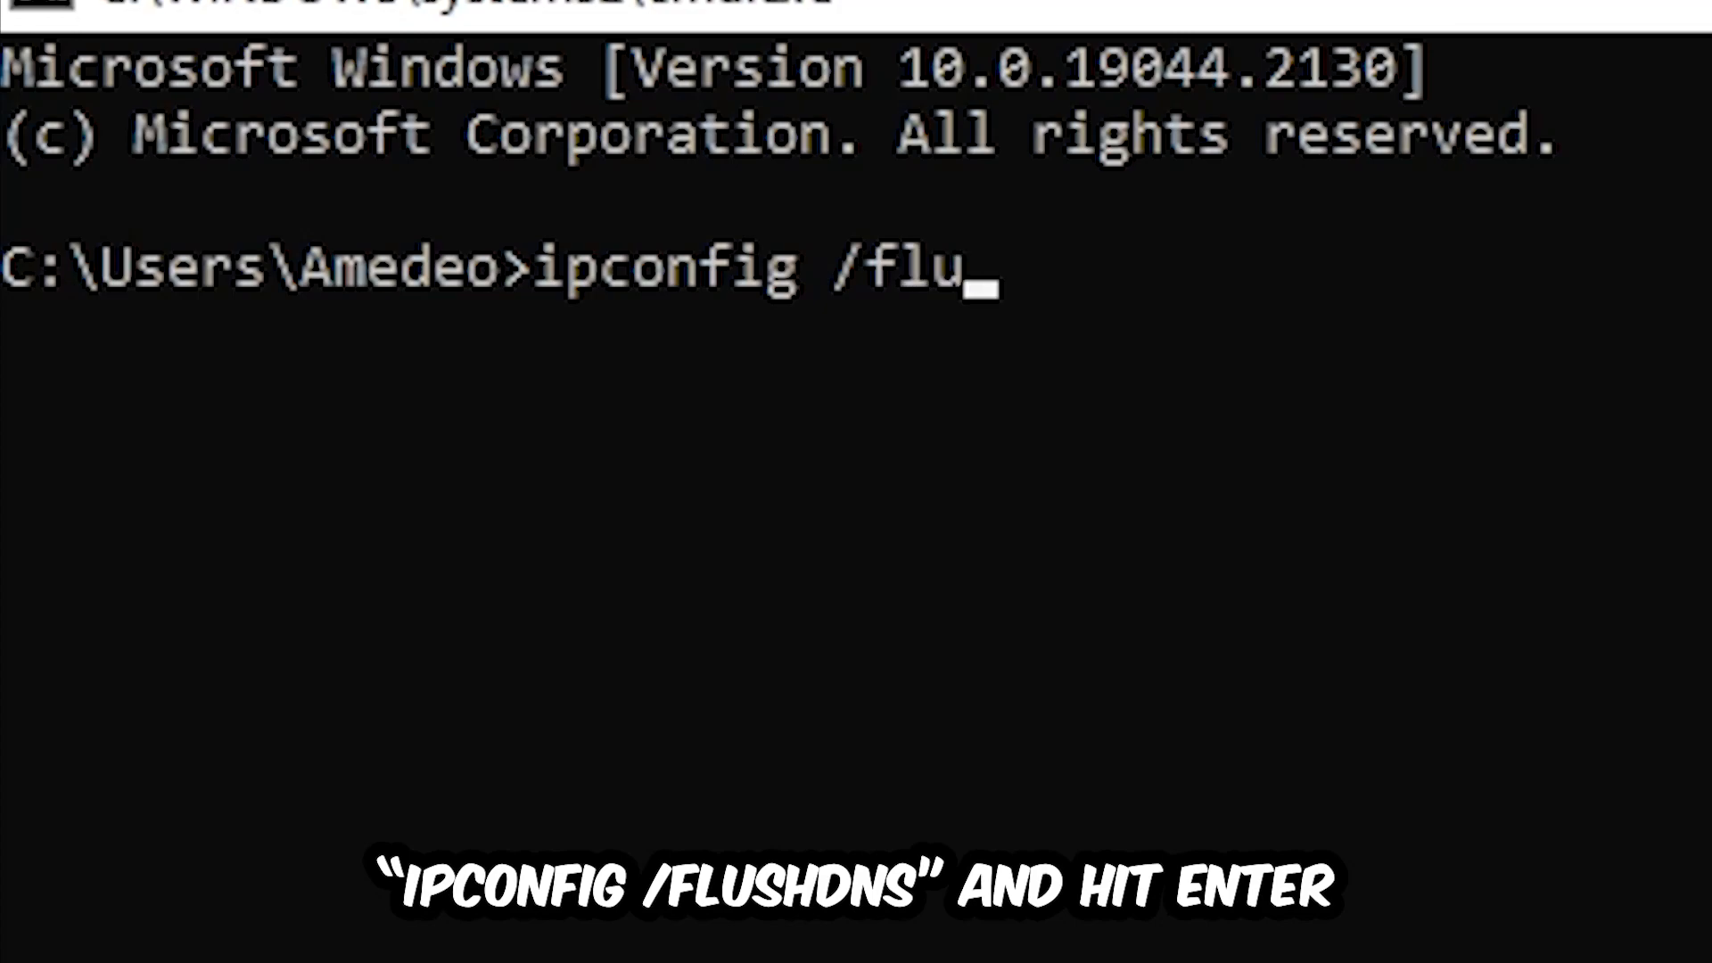
key("Enter")
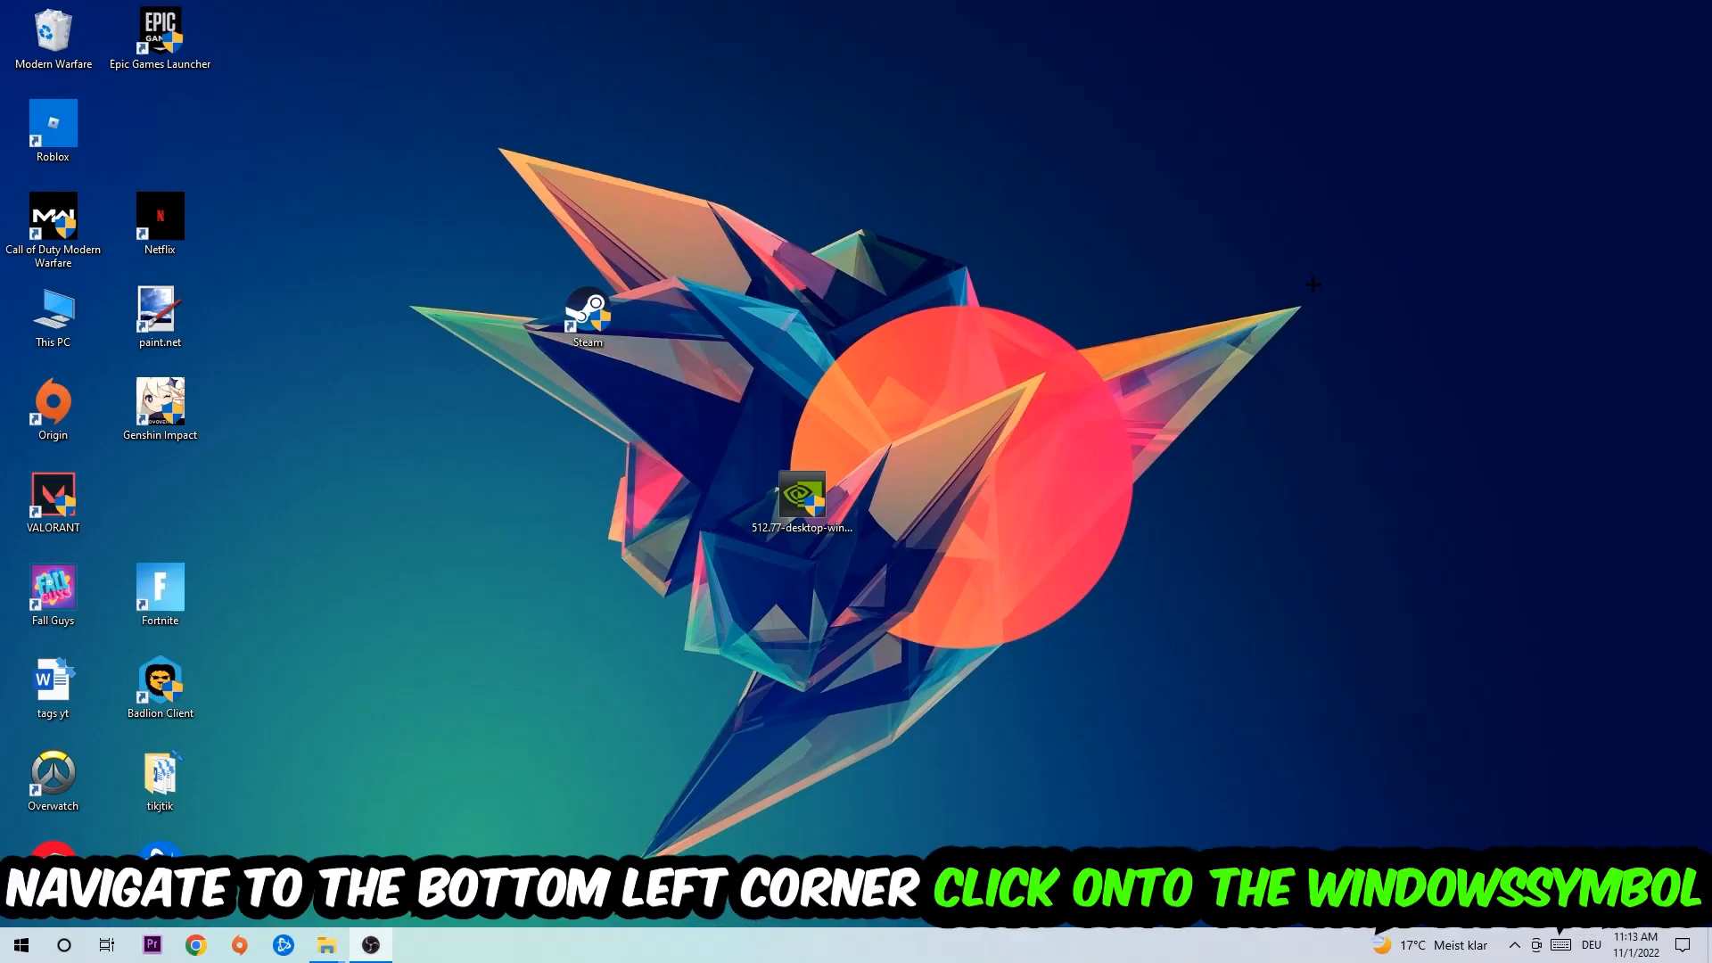
Reach the Network & Internet status page from Start via Settings.
left_click(20, 946)
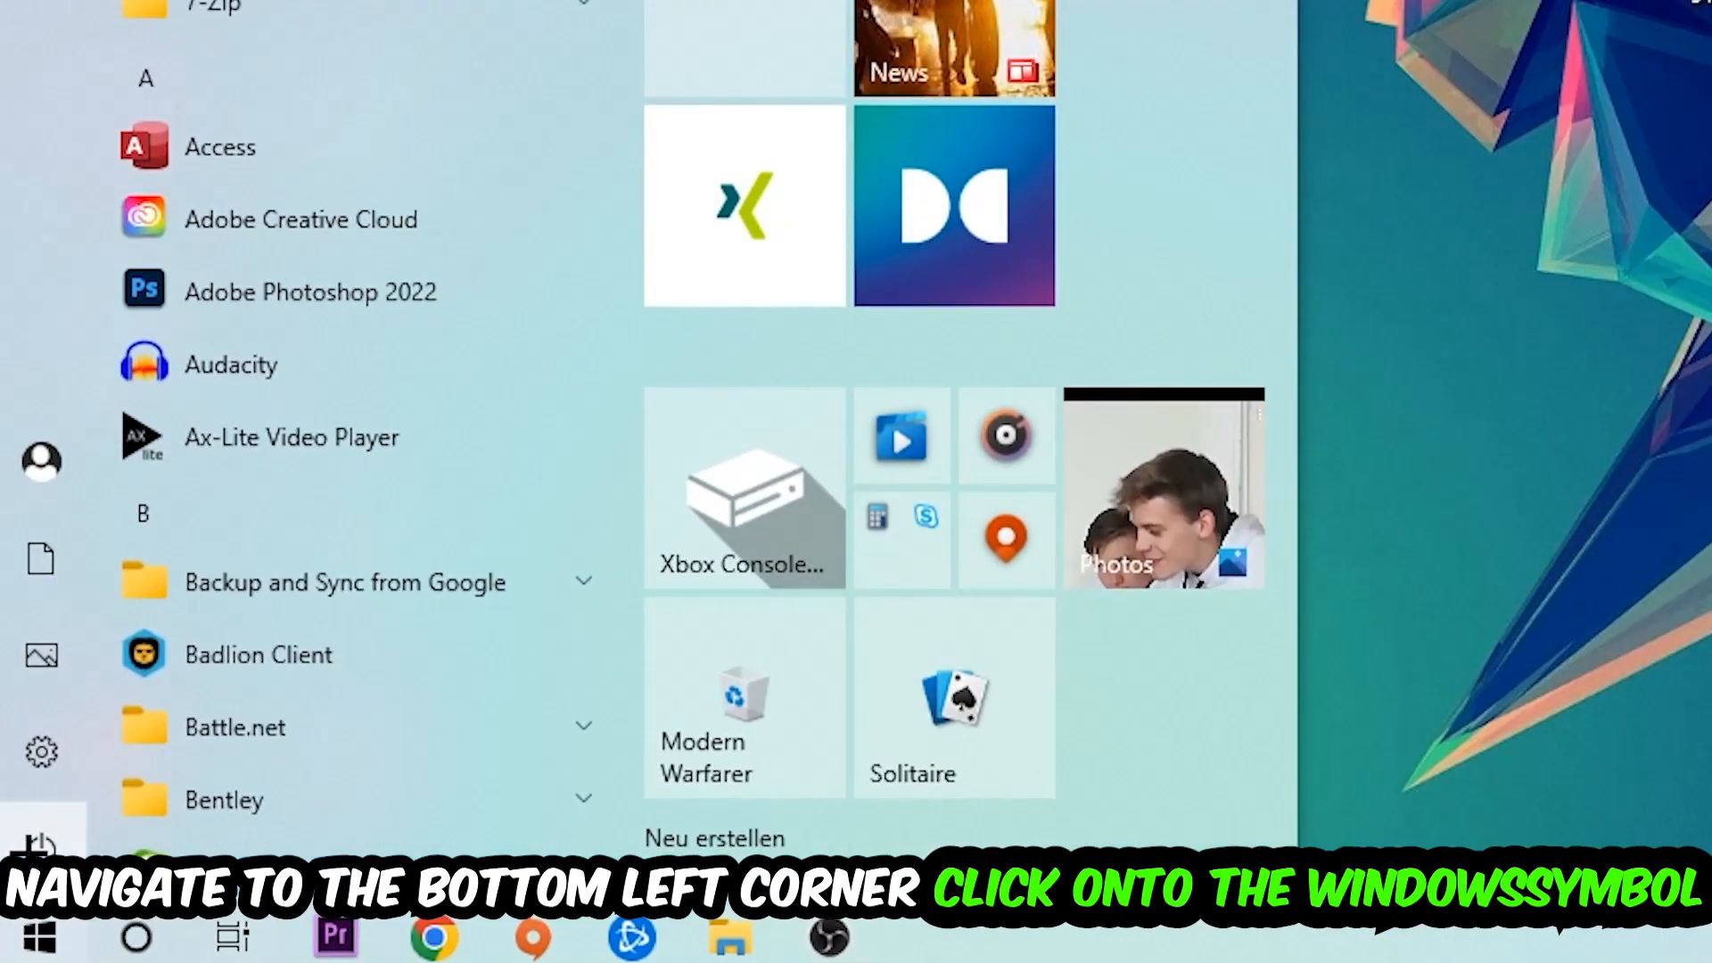
left_click(41, 753)
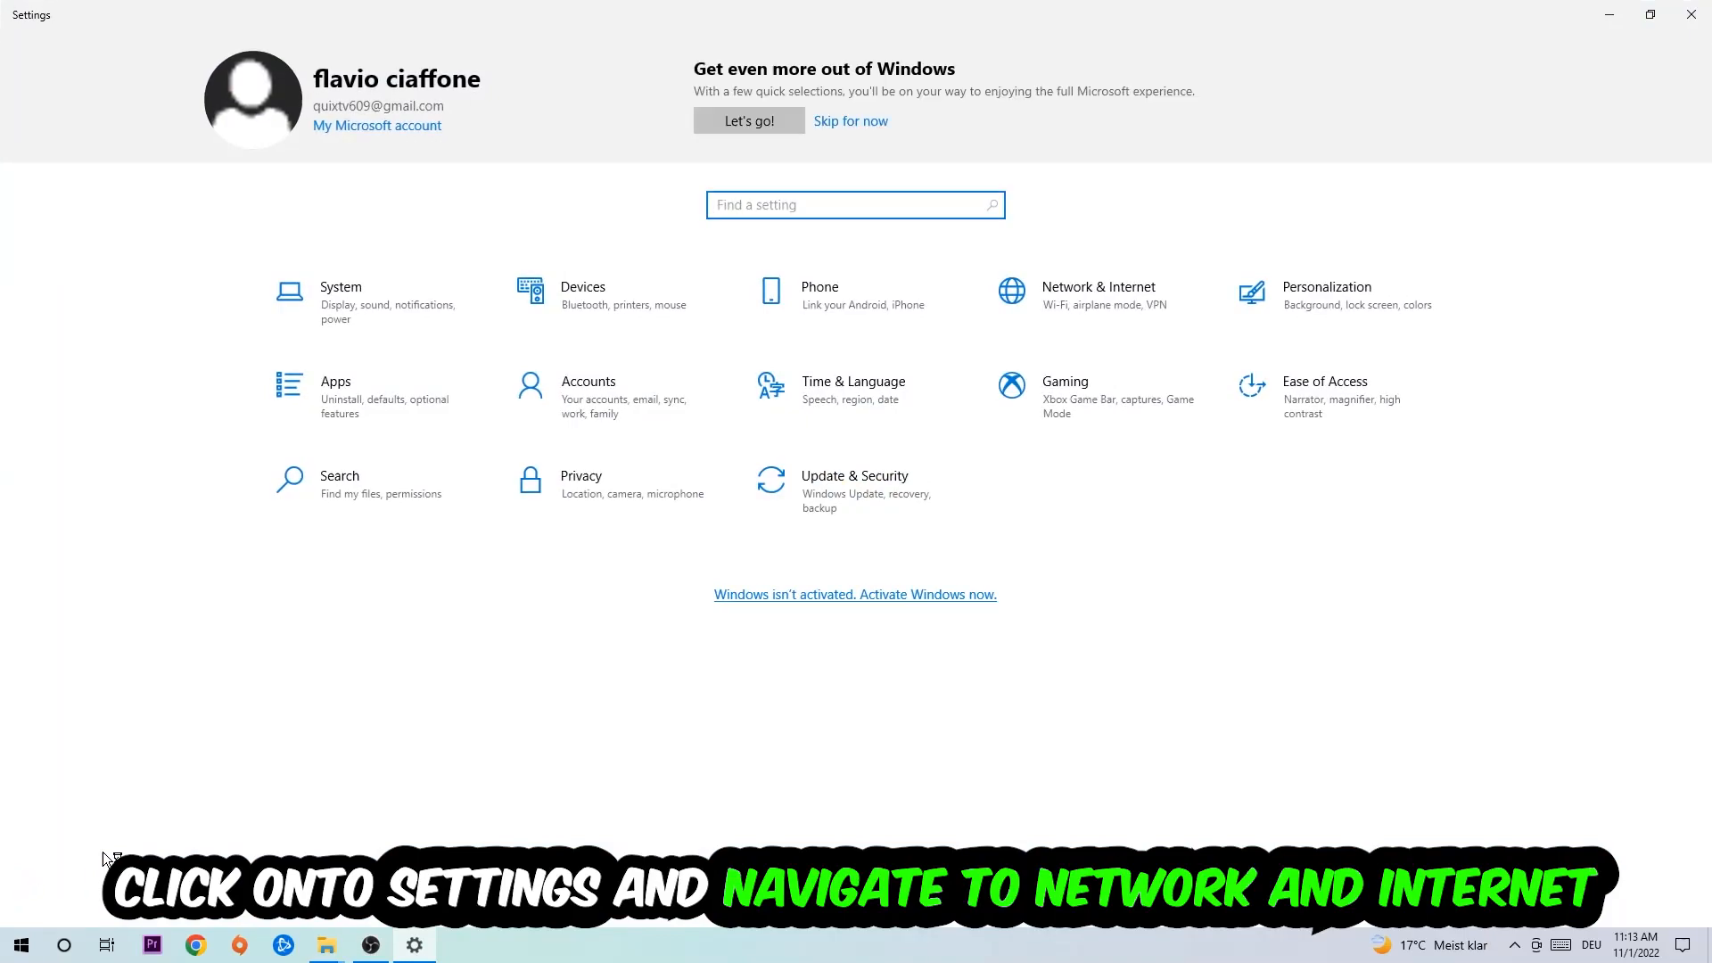
left_click(1097, 291)
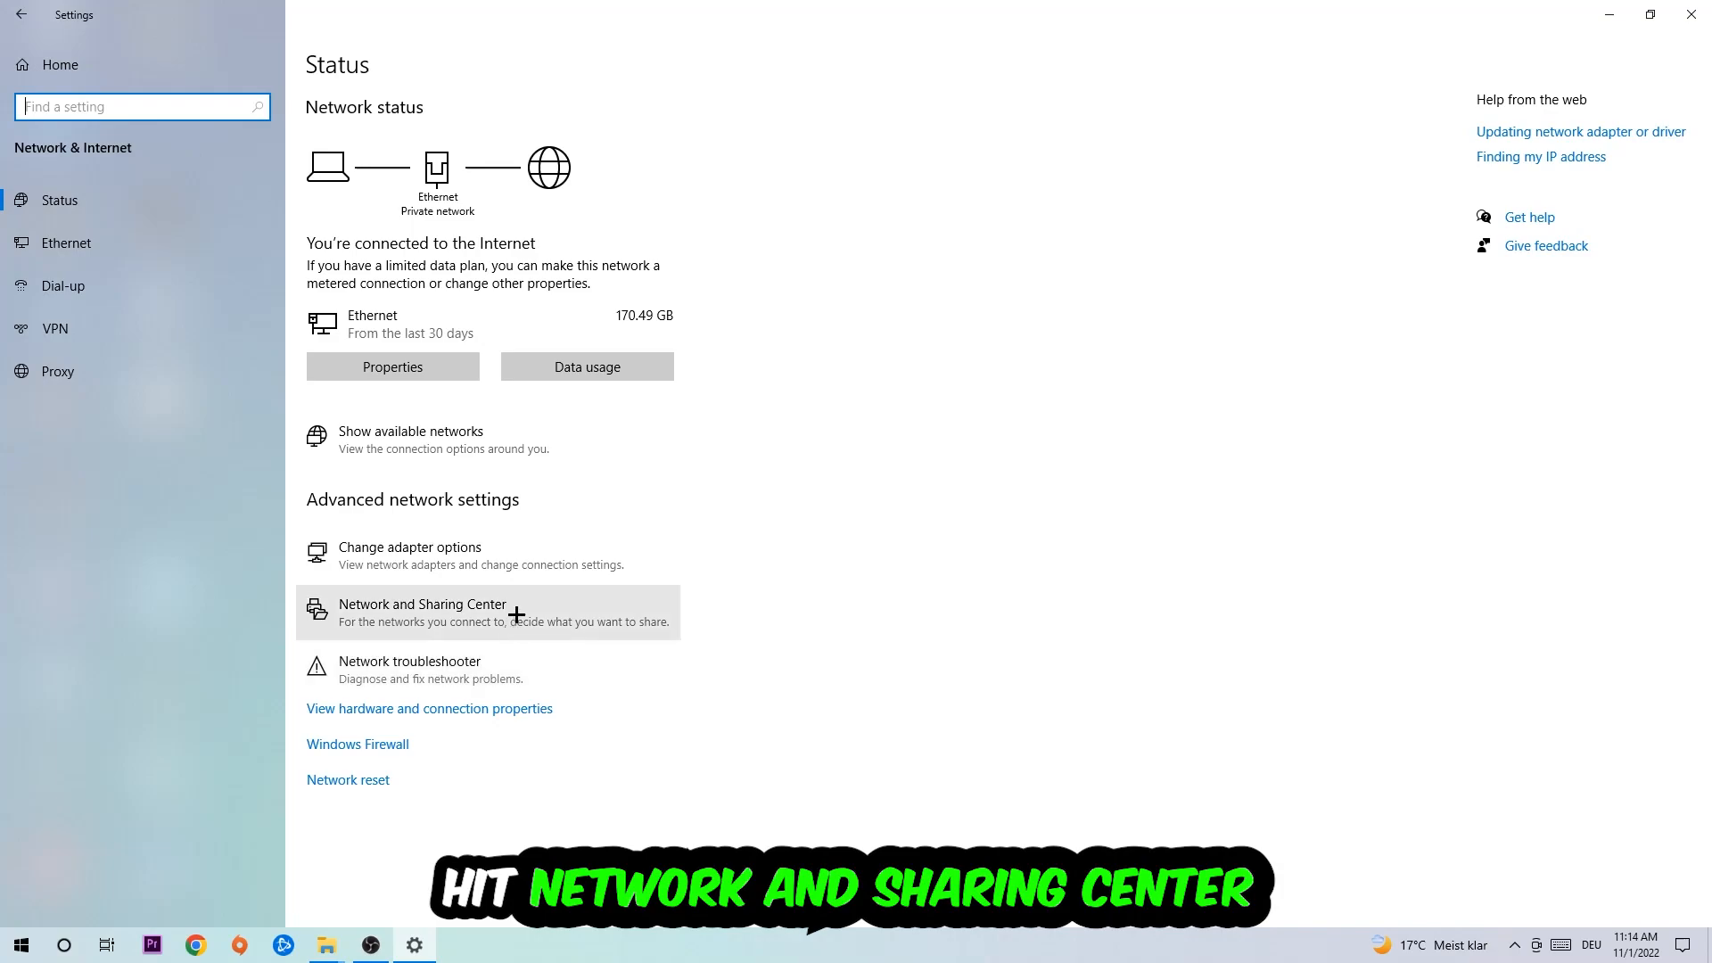
Go through Network and Sharing Center and Ethernet status to the TCP/IPv4 properties.
left_click(422, 612)
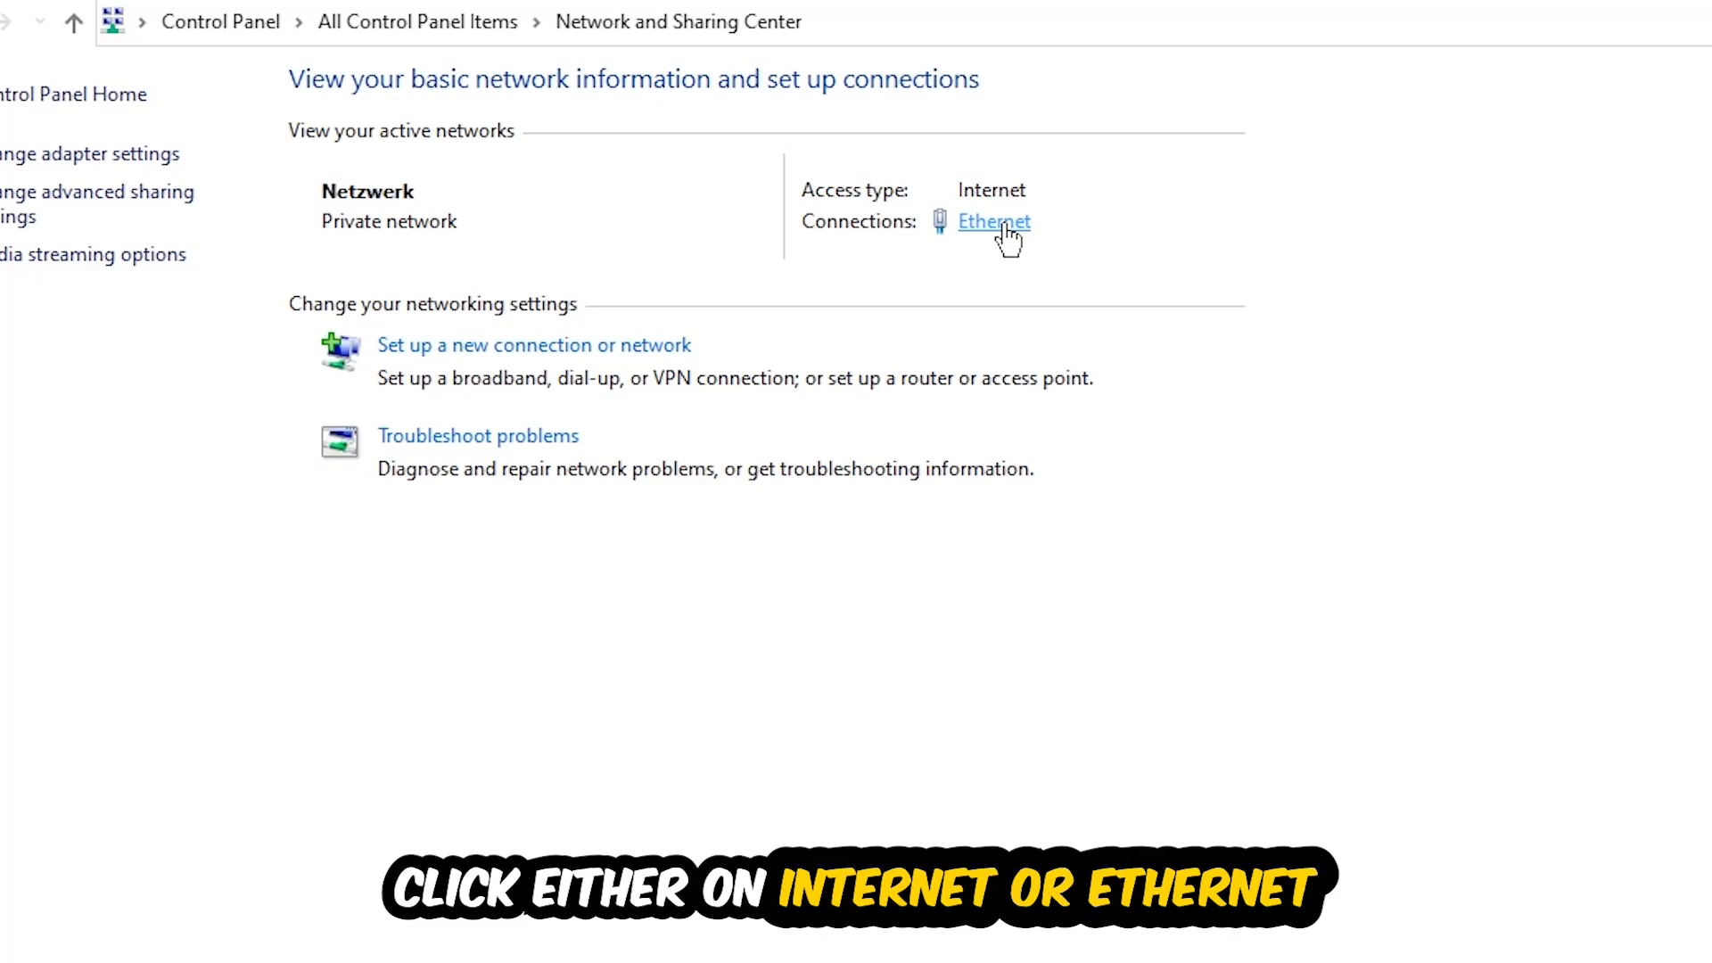
left_click(993, 222)
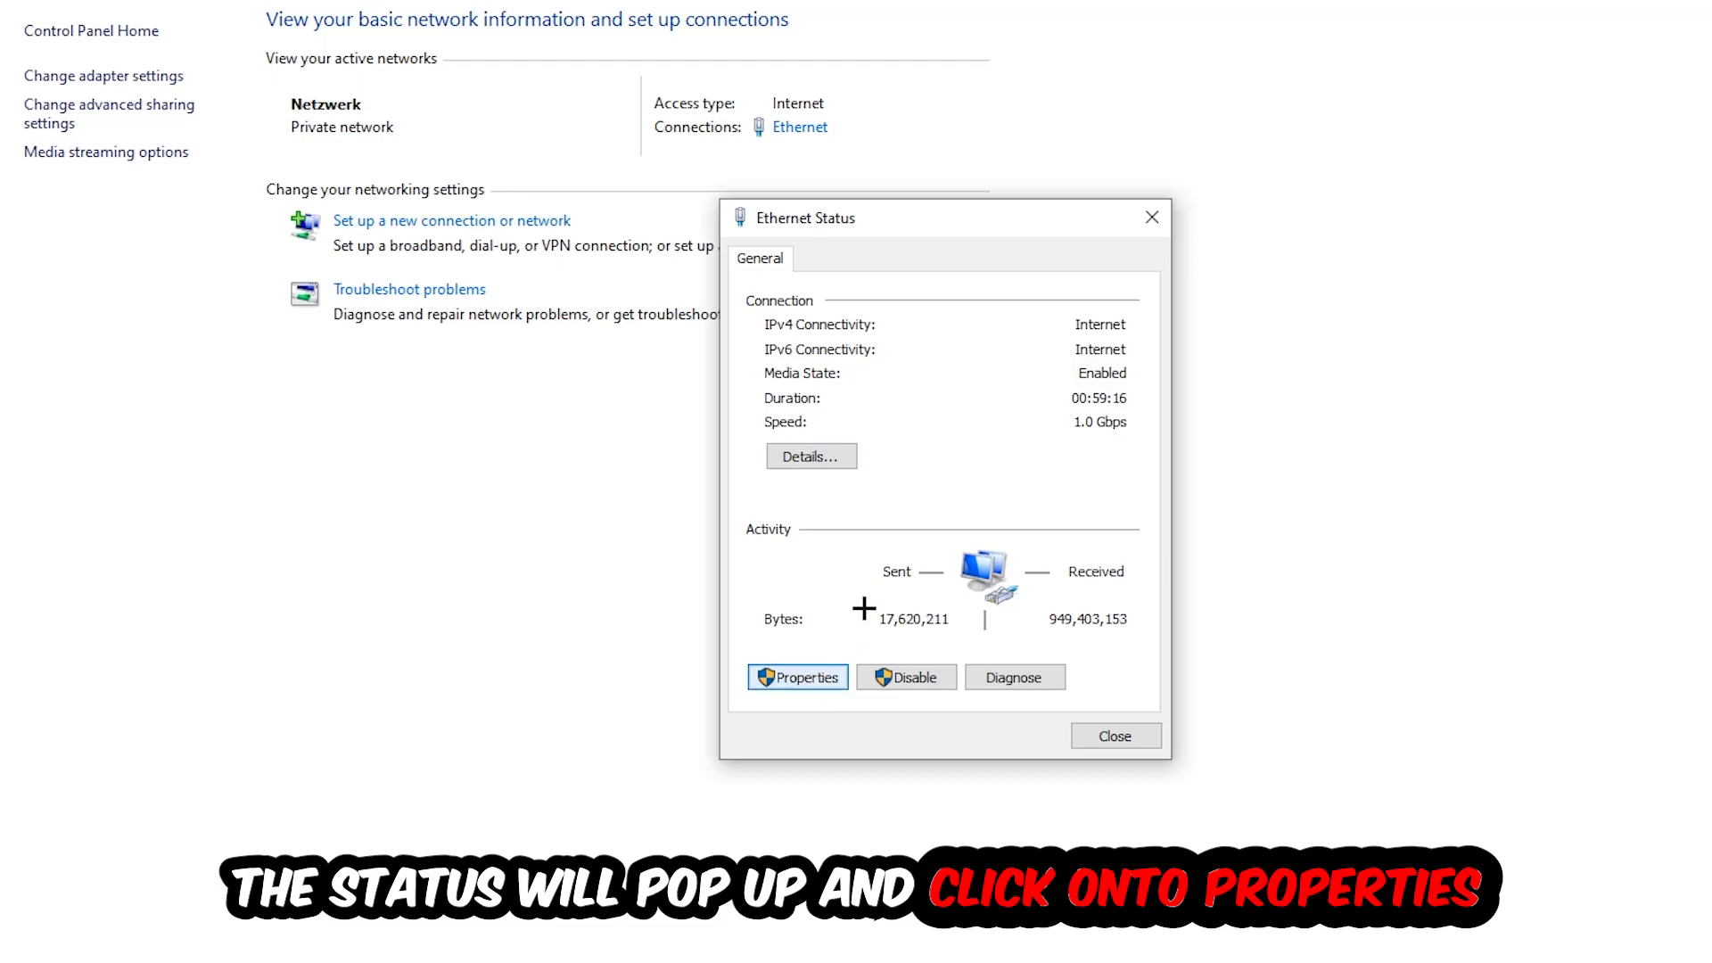
left_click(796, 676)
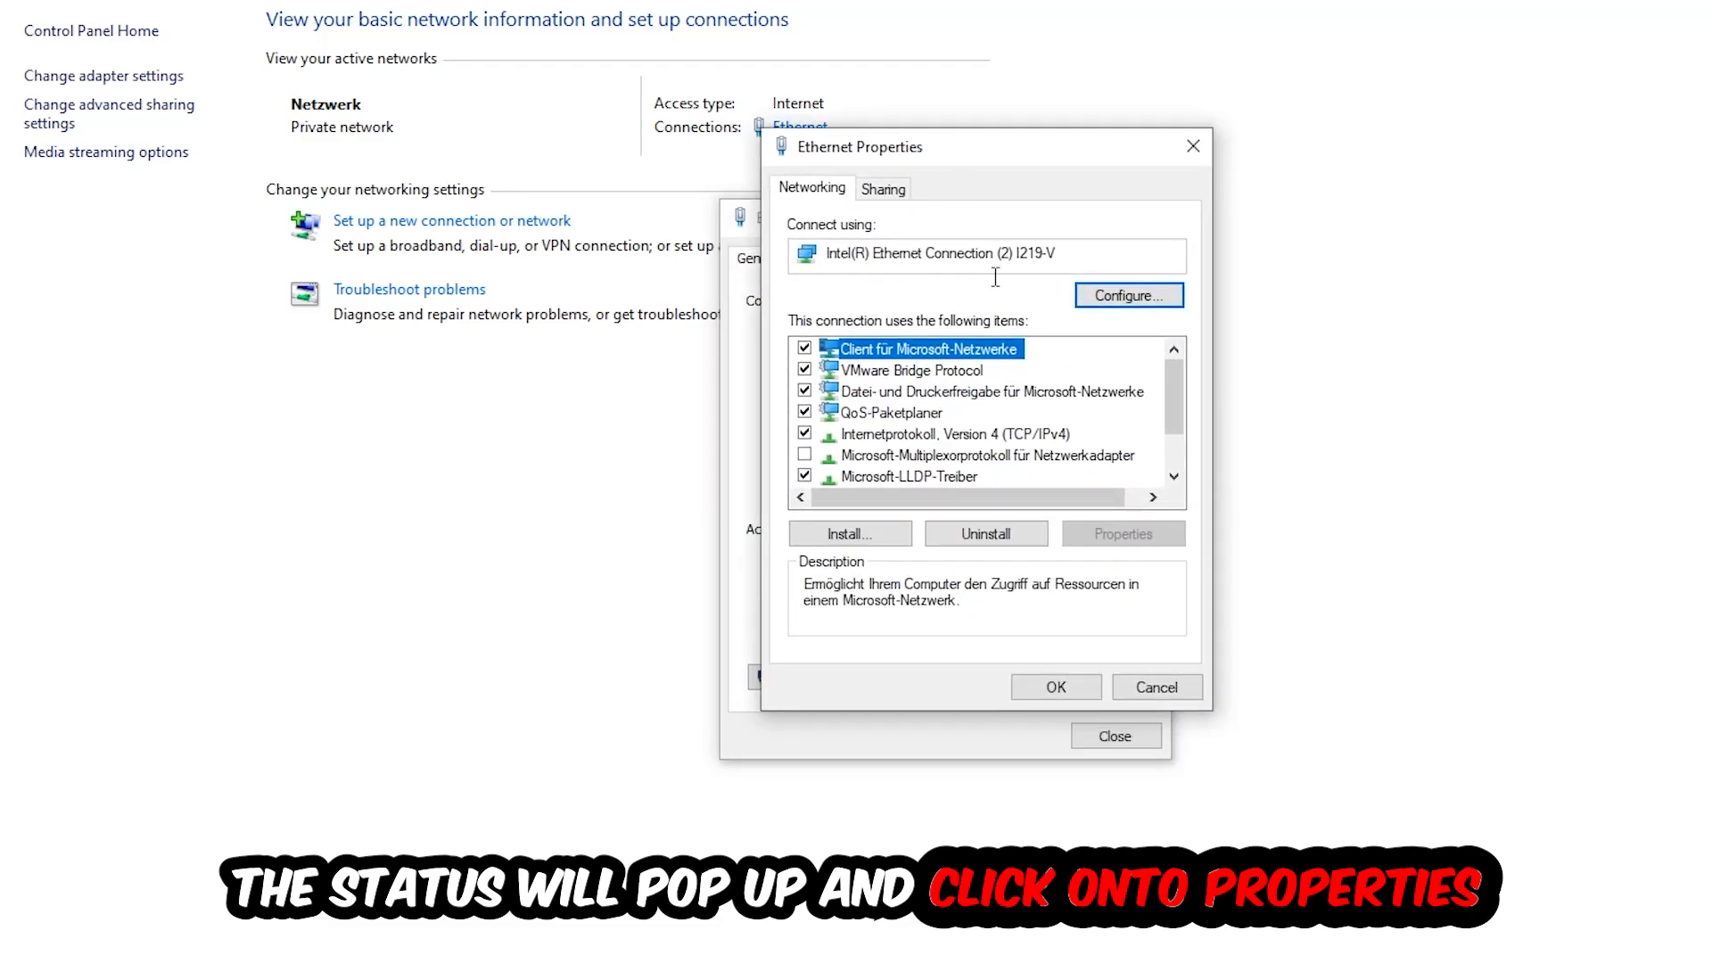
left_click(957, 434)
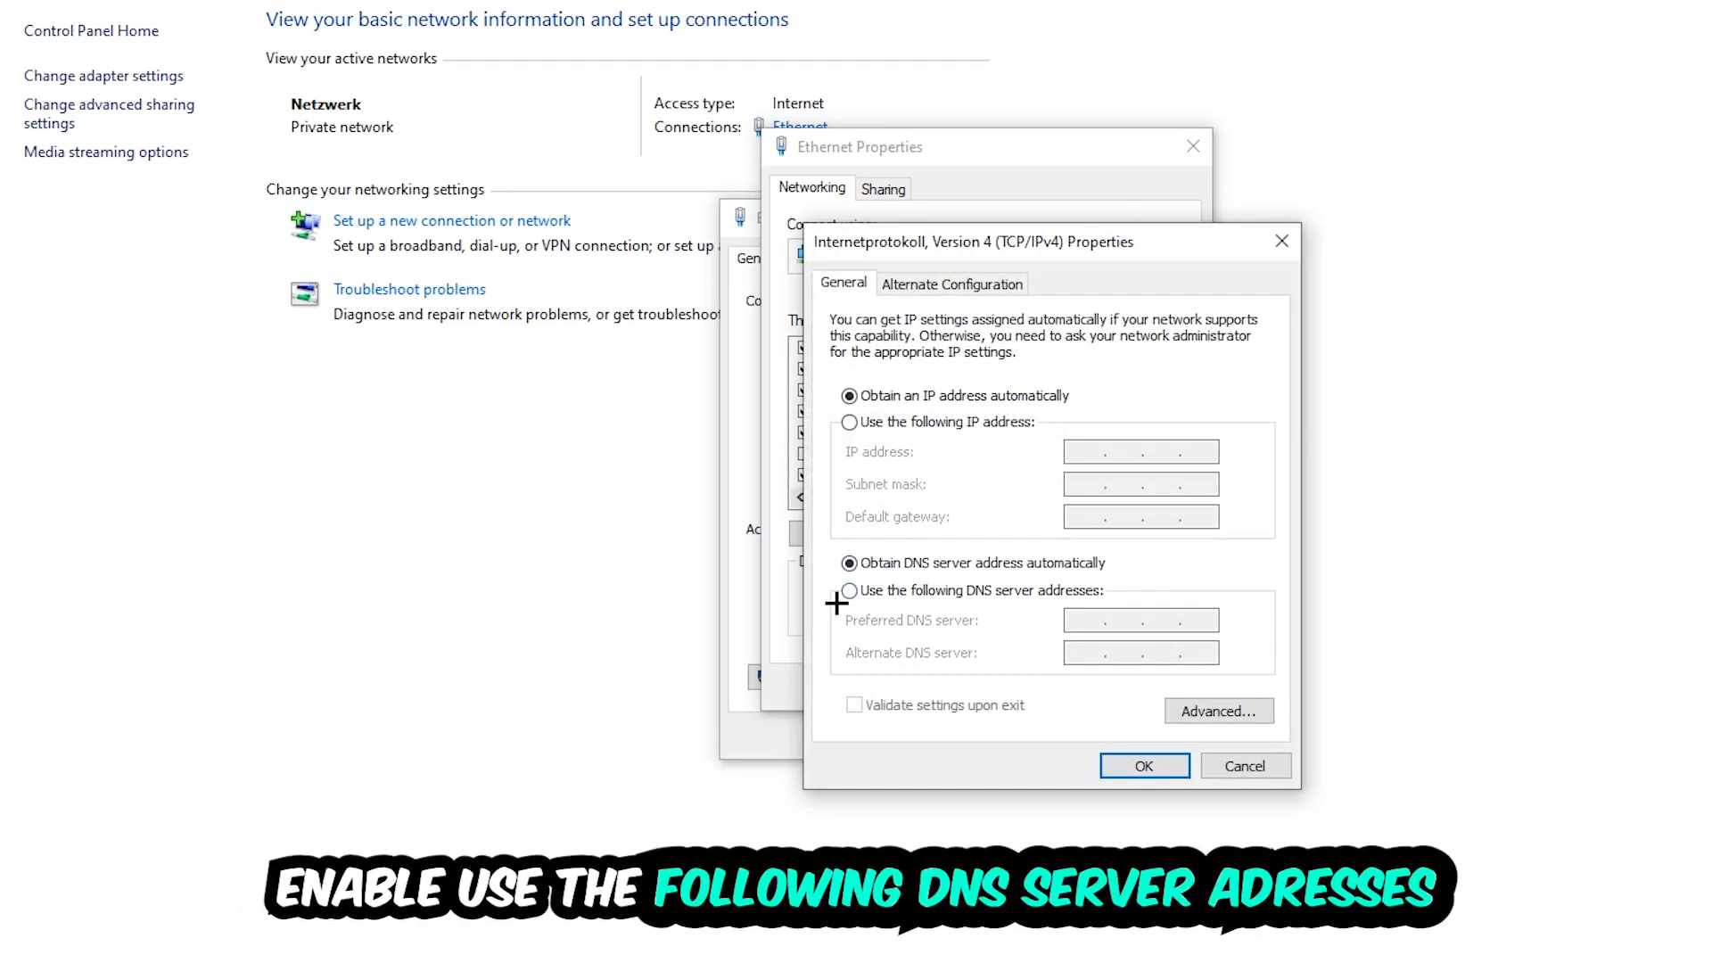
Choose manual DNS server addresses for IPv4 and confirm the dialog.
left_click(849, 591)
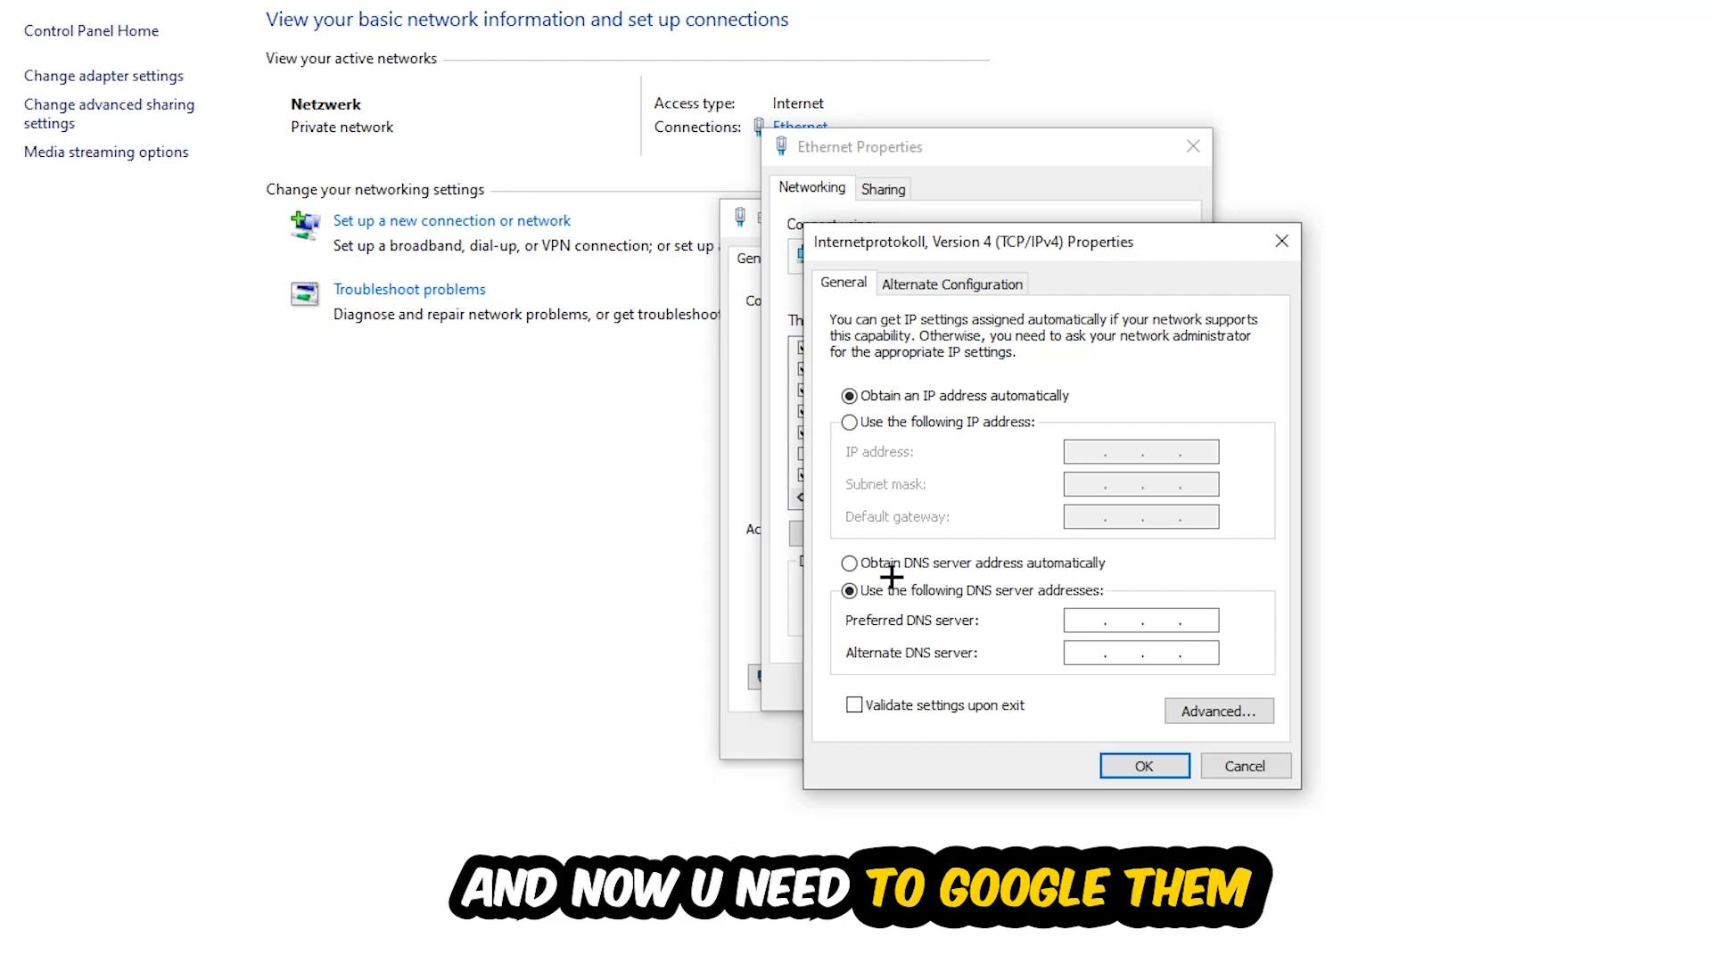
left_click(1140, 619)
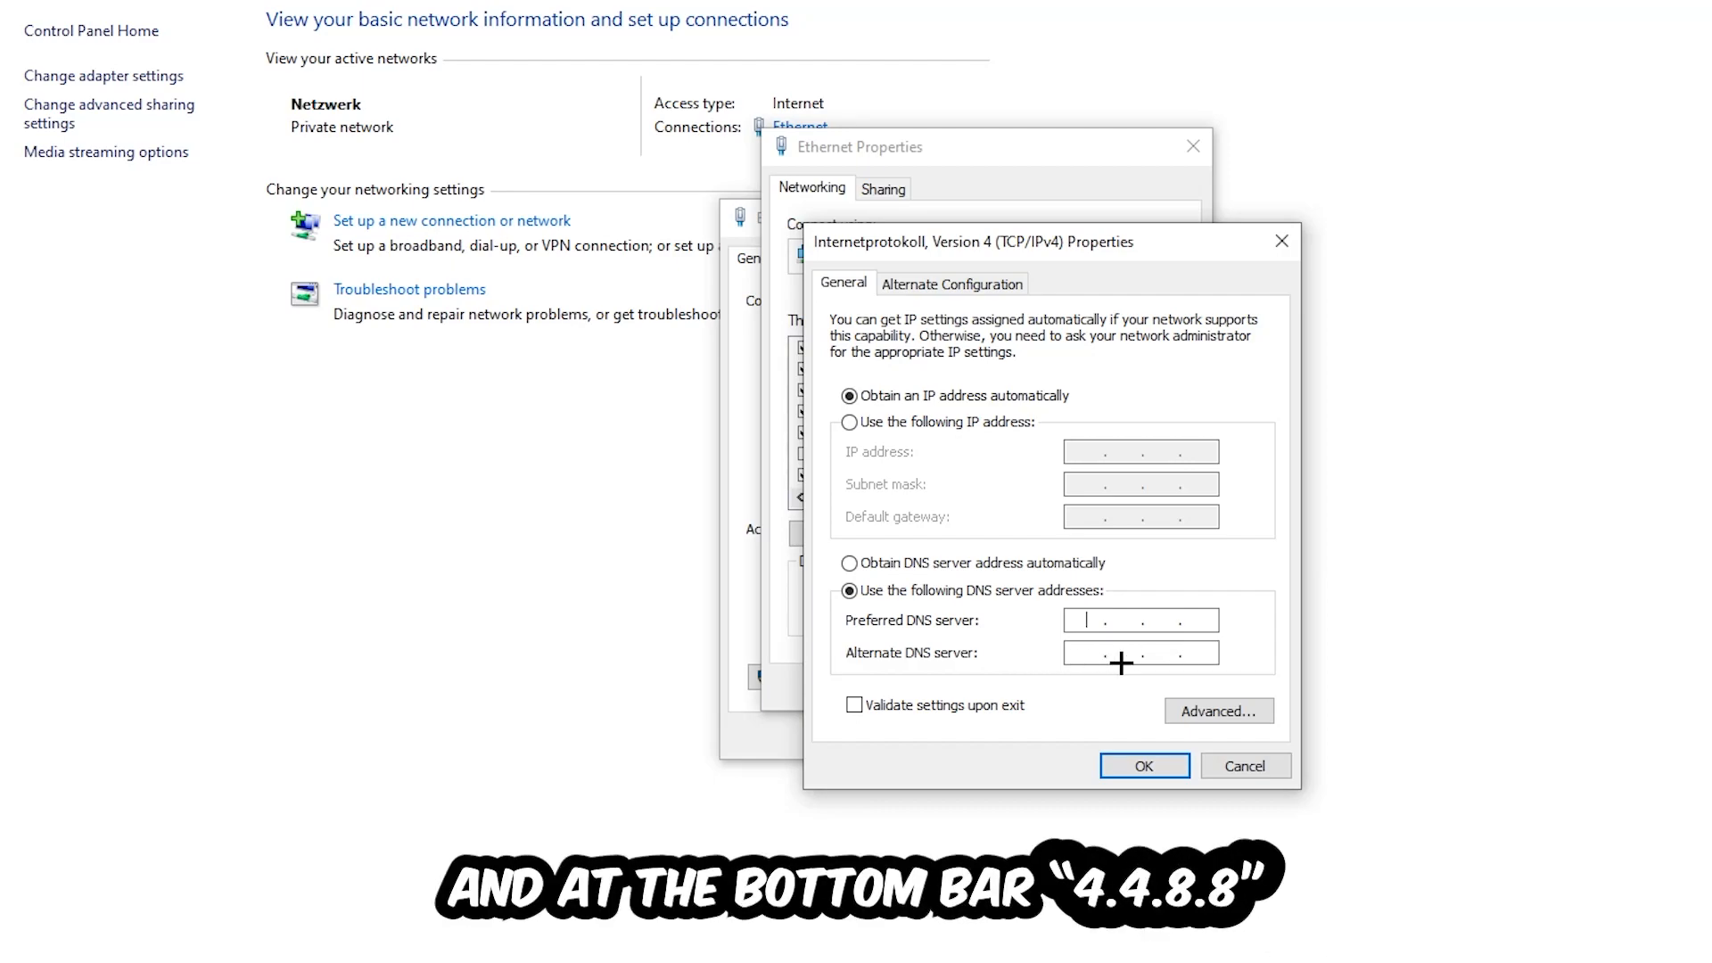
left_click(1144, 766)
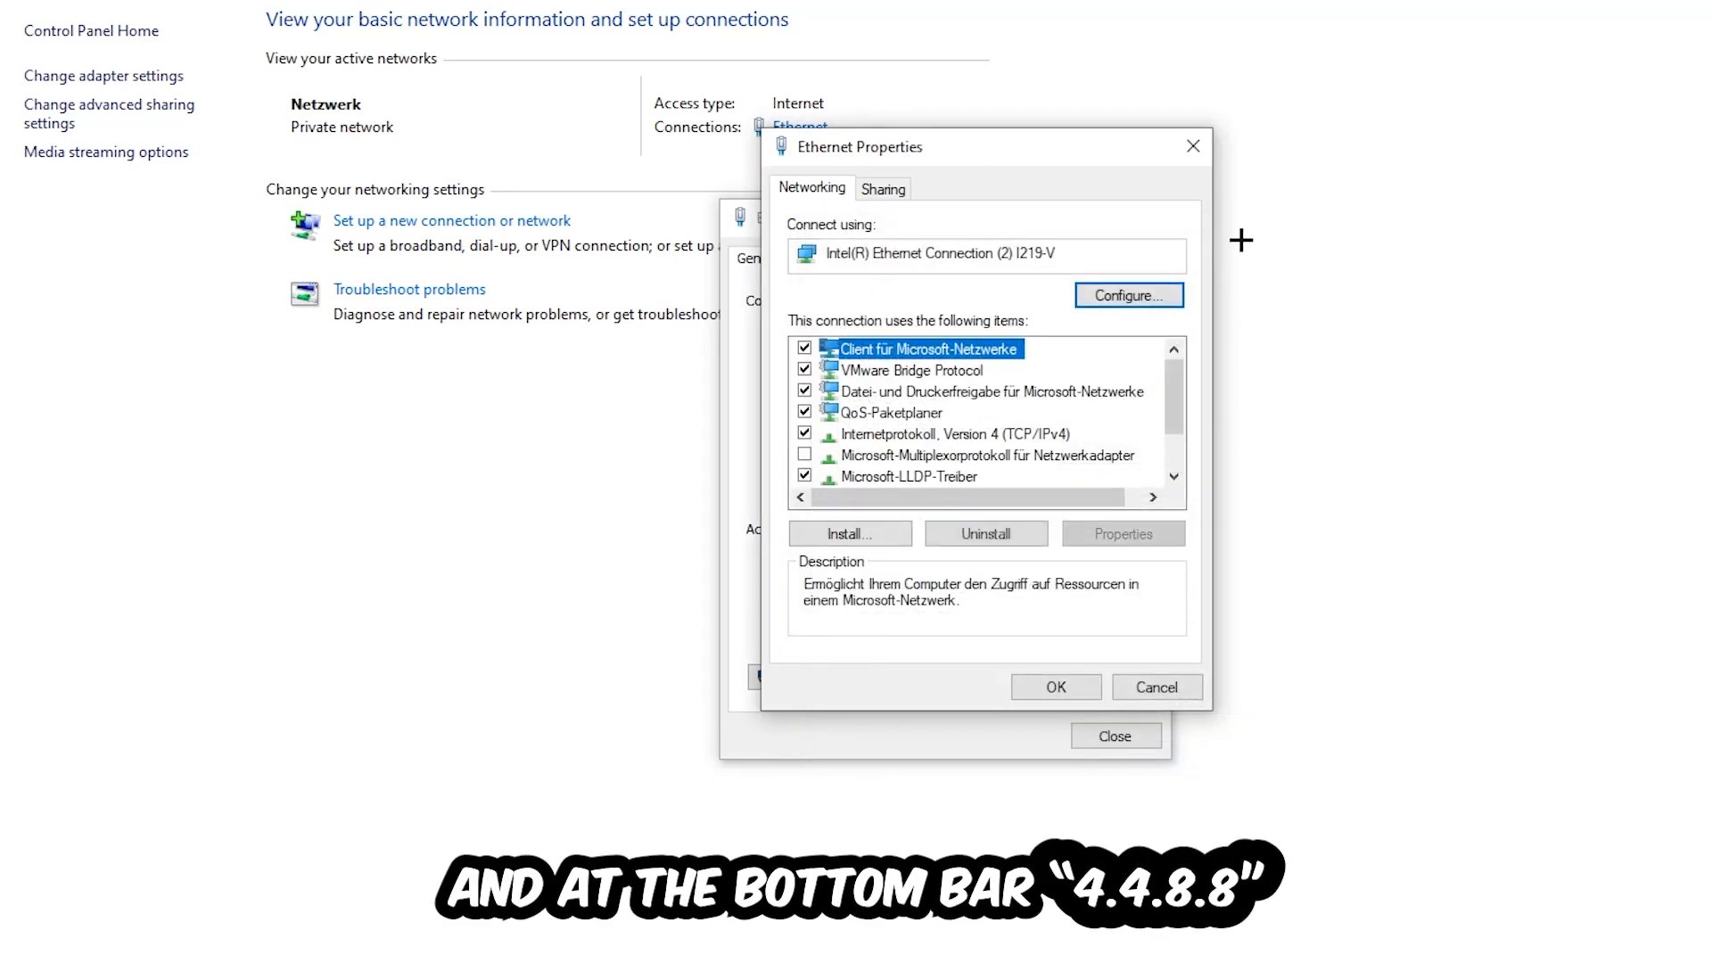